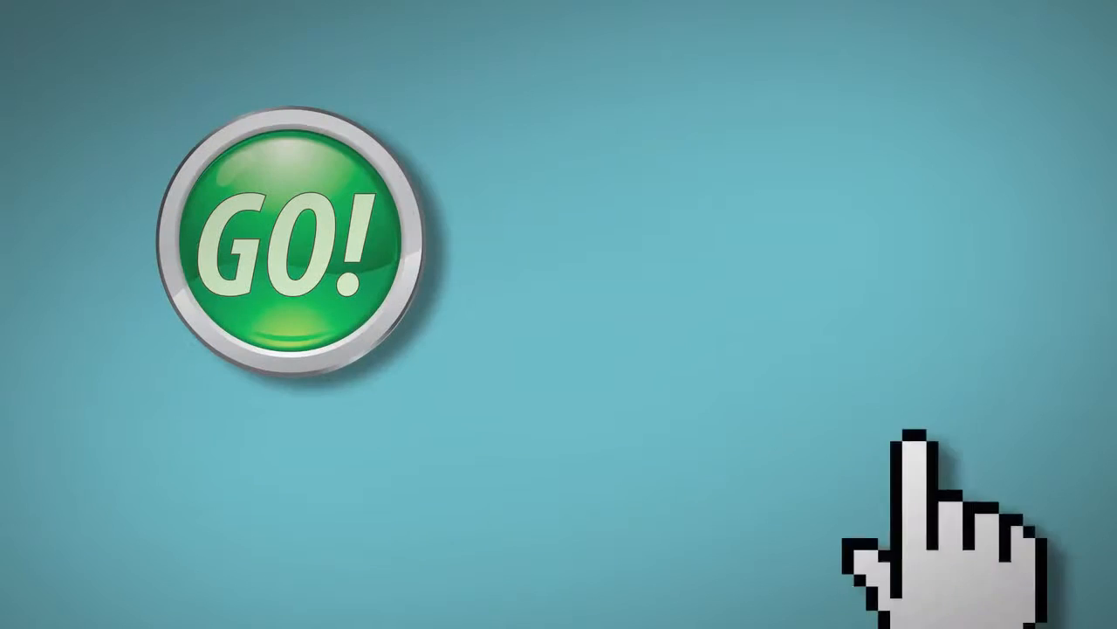
{"action": "left_click", "coordinate": [306, 248]}
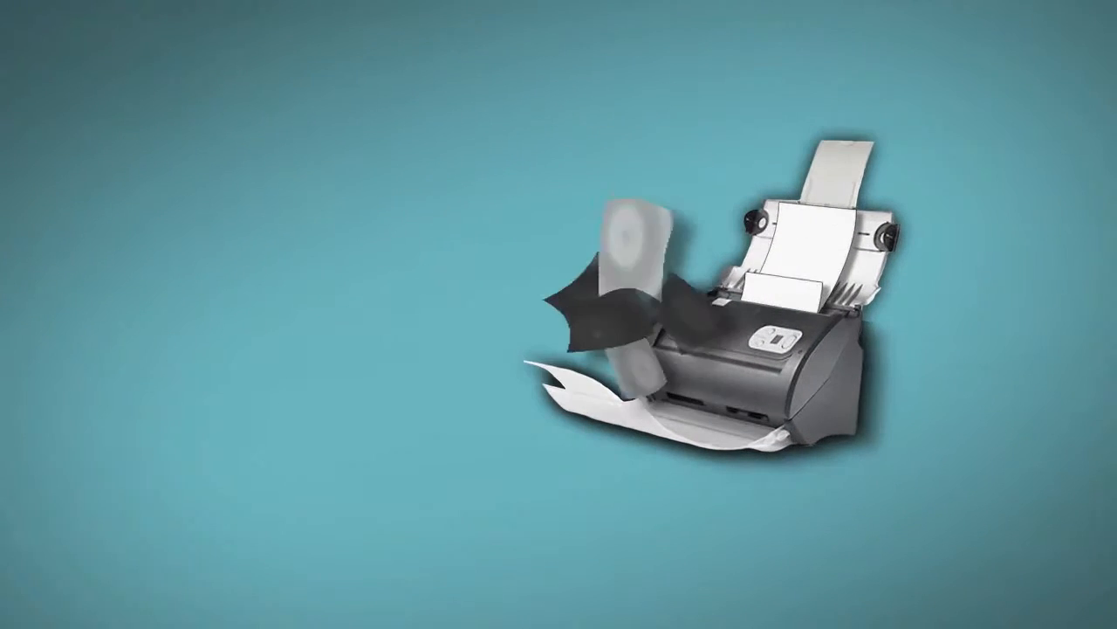